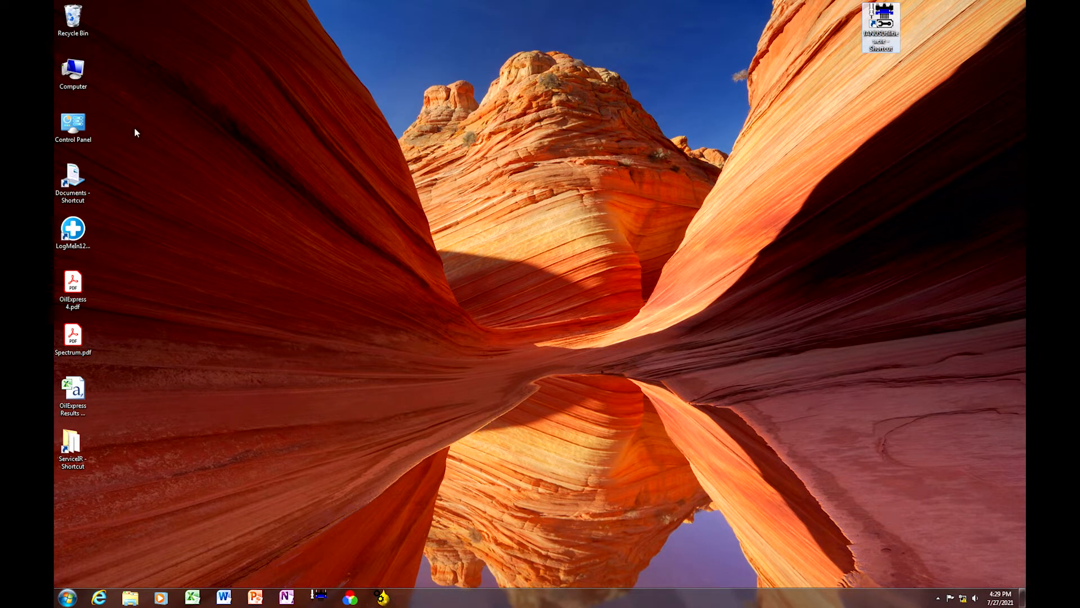
mouse_move(402, 476)
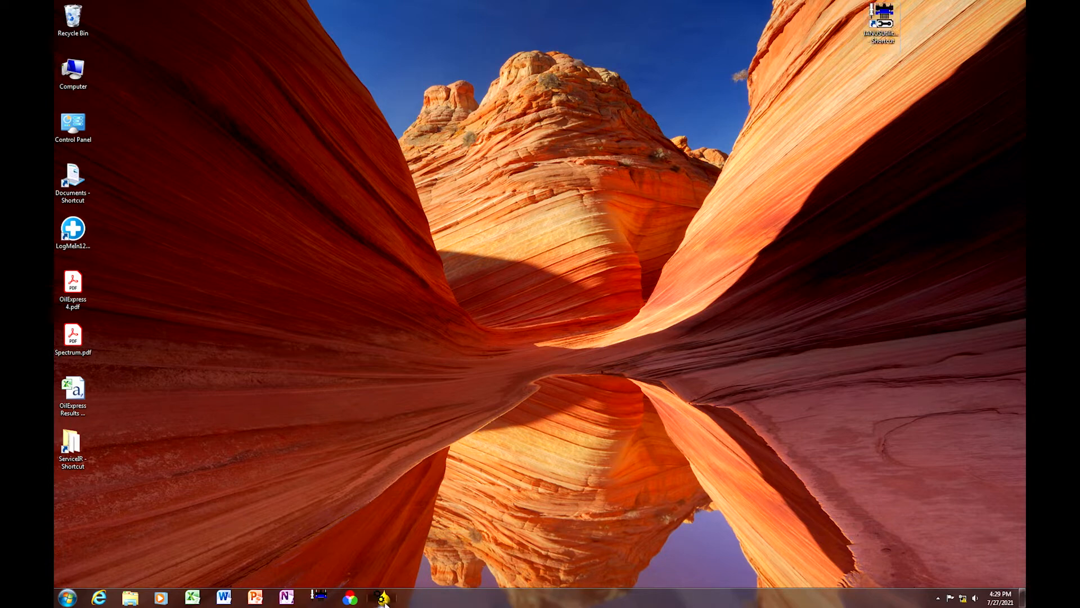
Launch OilExpress 4 from the taskbar and log in as Administrator.
left_click(381, 597)
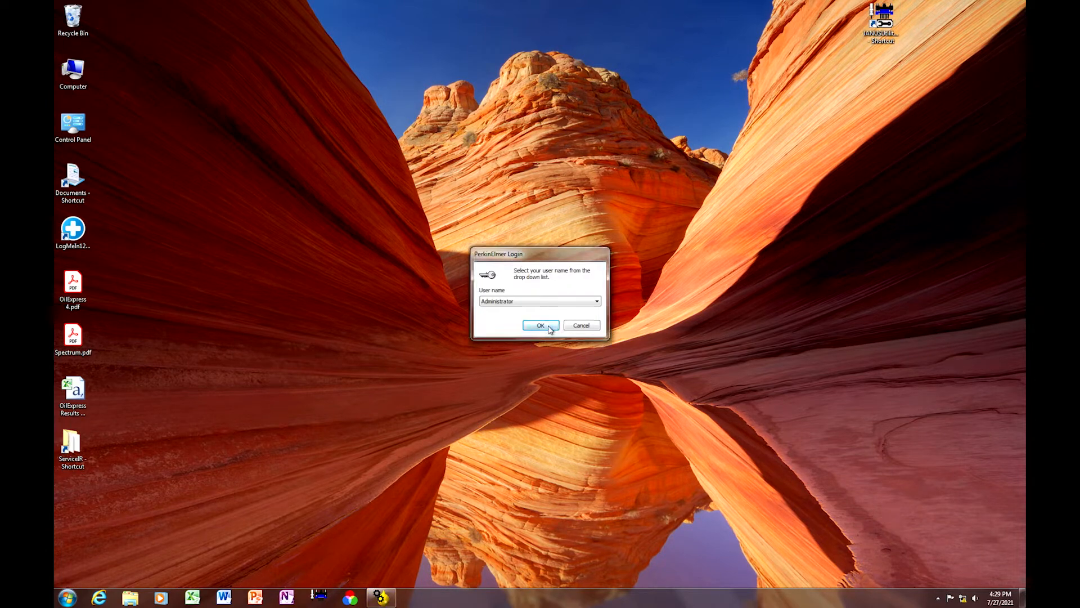
left_click(540, 325)
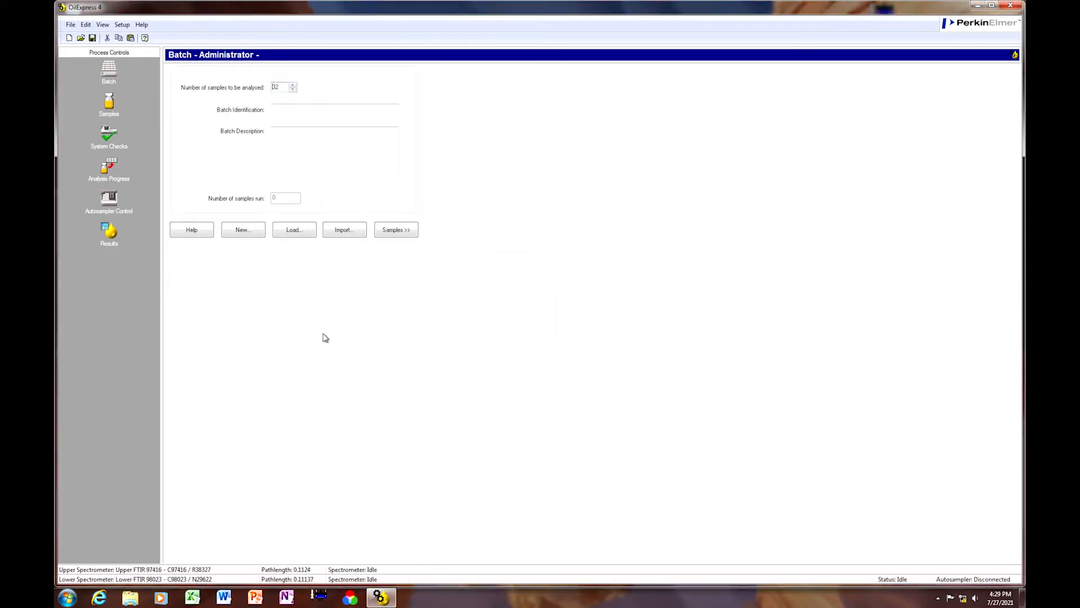
mouse_move(311, 348)
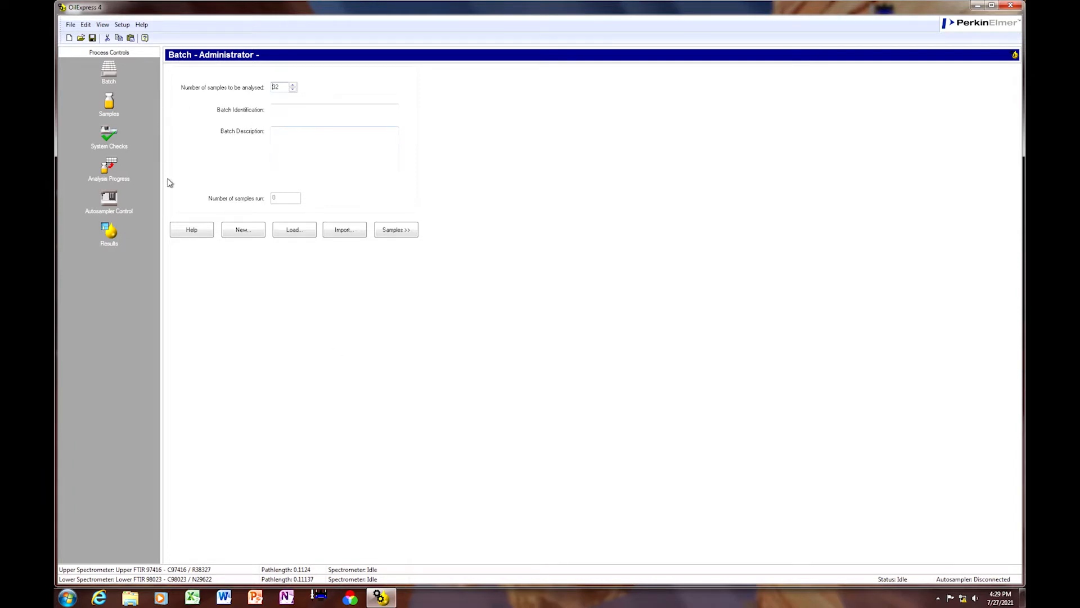
Open Setup > Instrument > Spectrometer to view lower and upper flow cell pathlengths.
left_click(123, 24)
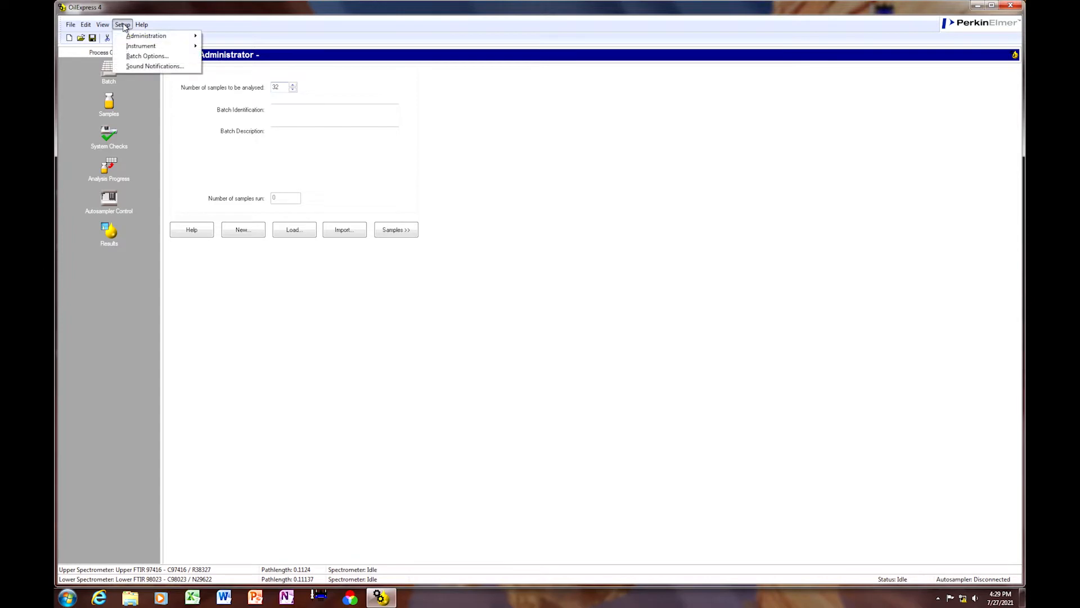
mouse_move(141, 46)
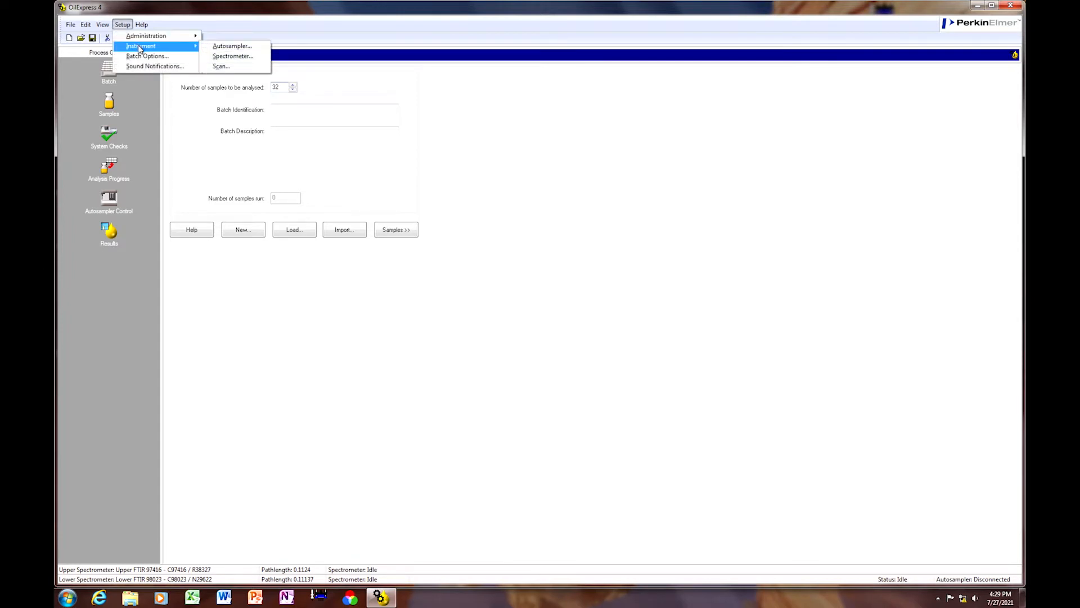
left_click(233, 55)
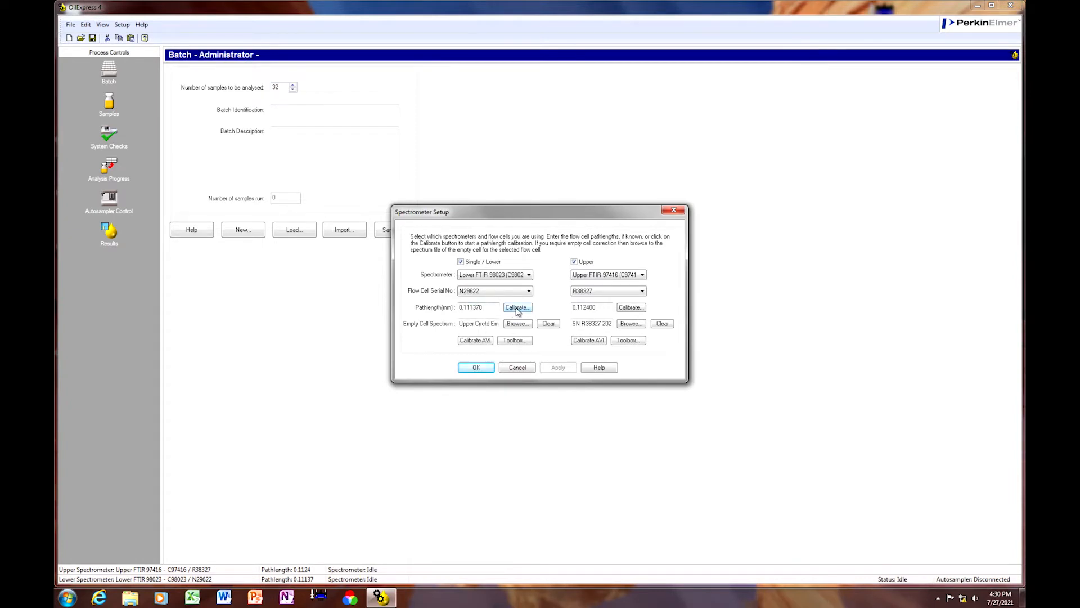
Import the 'Pathlength - squalane.qmd' method into the lower cell's calibration properties and apply.
left_click(516, 307)
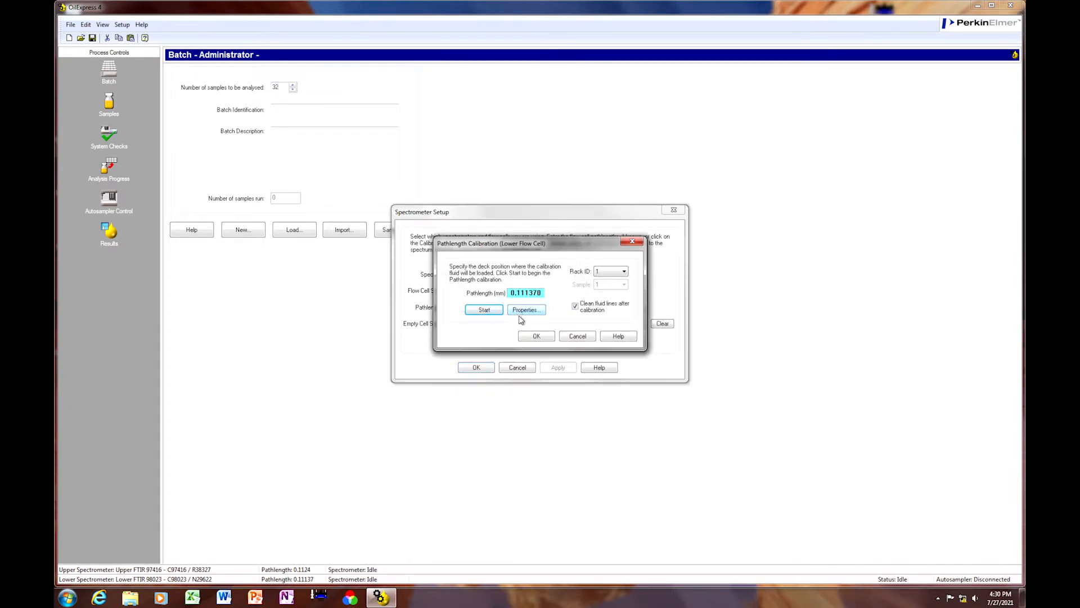
left_click(526, 310)
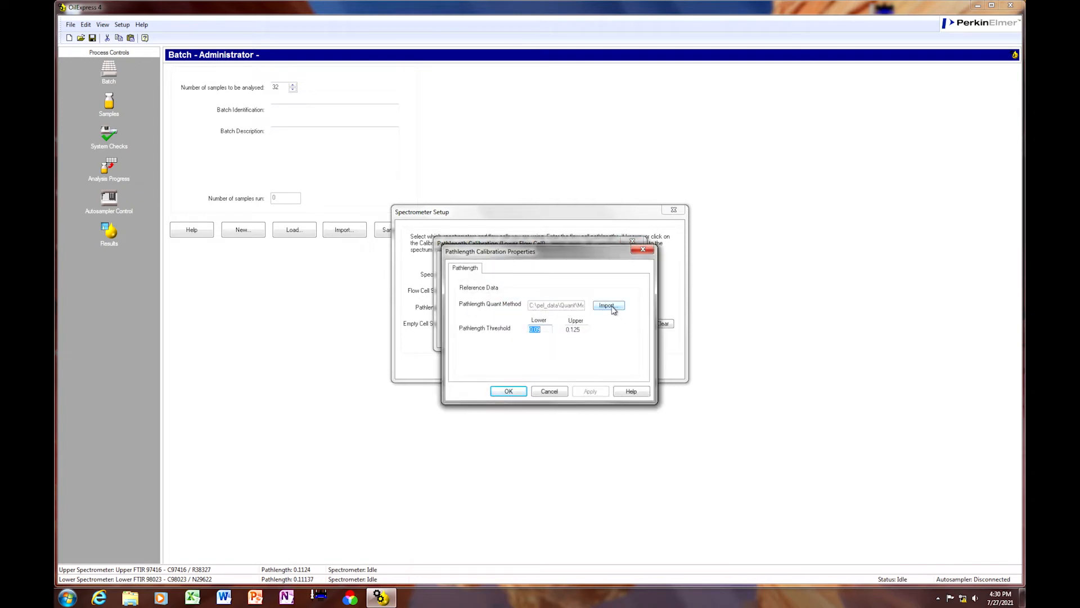
left_click(606, 305)
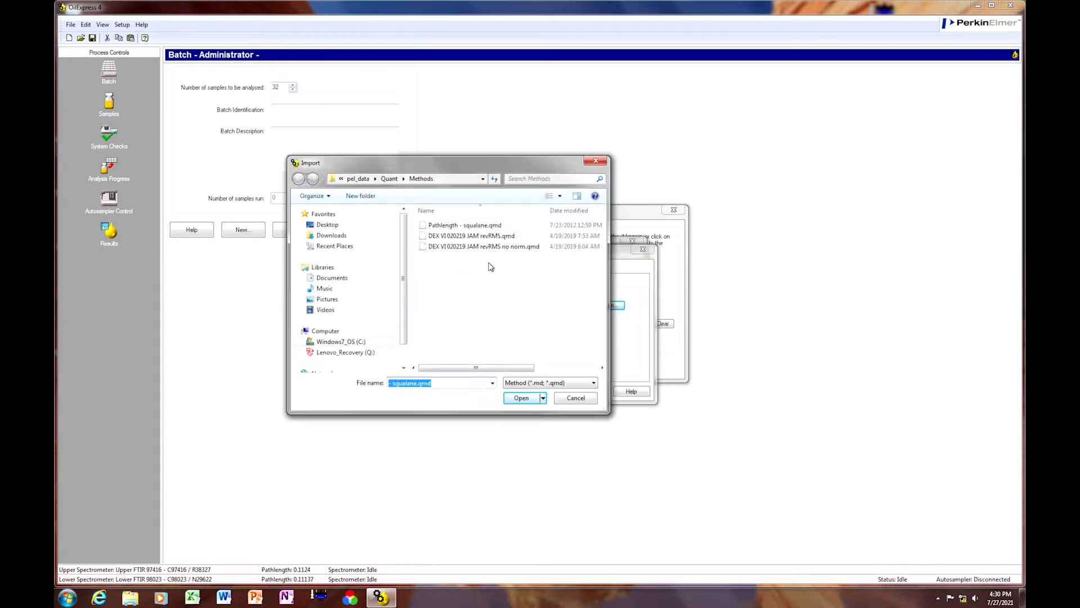
left_click(466, 225)
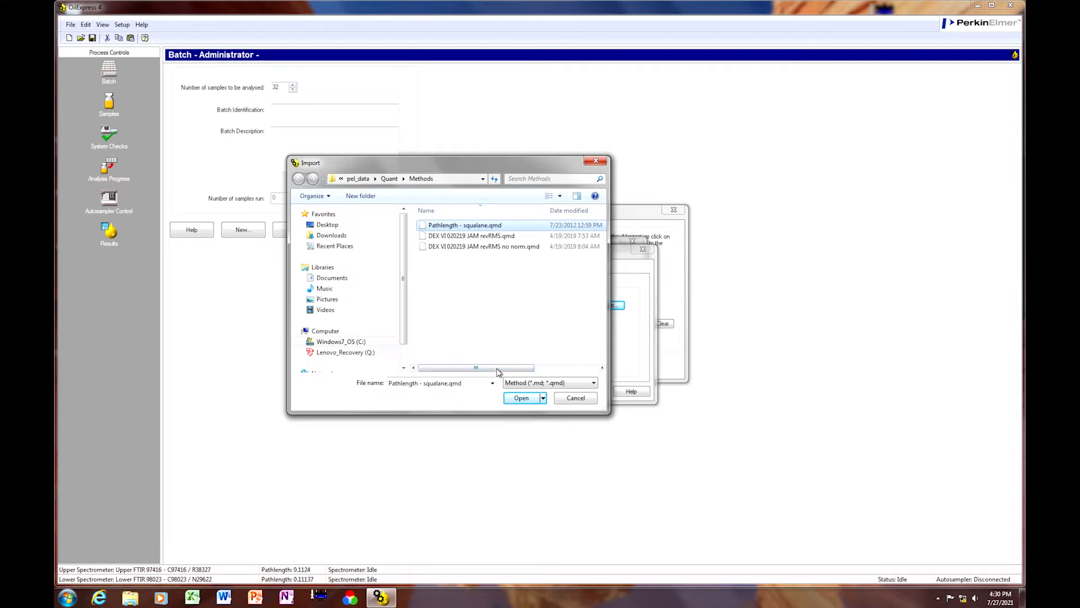
left_click(522, 398)
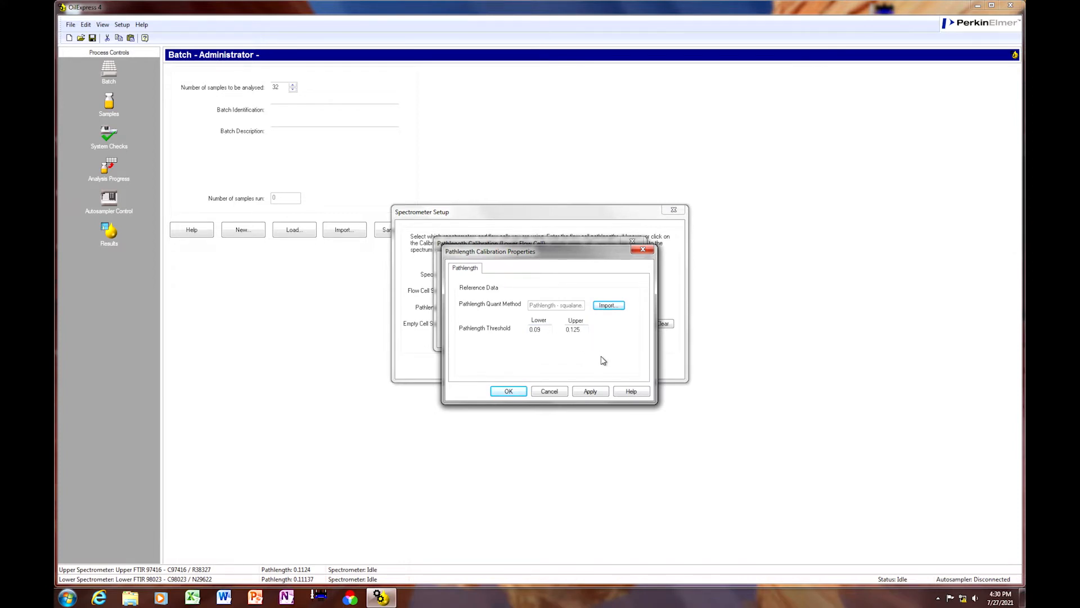
mouse_move(596, 356)
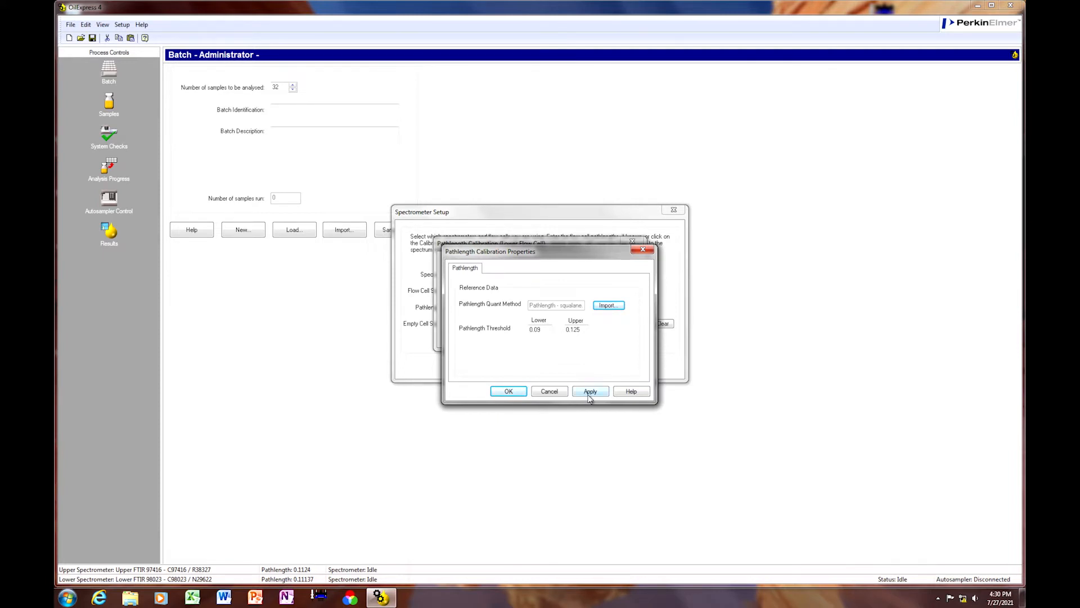
left_click(590, 392)
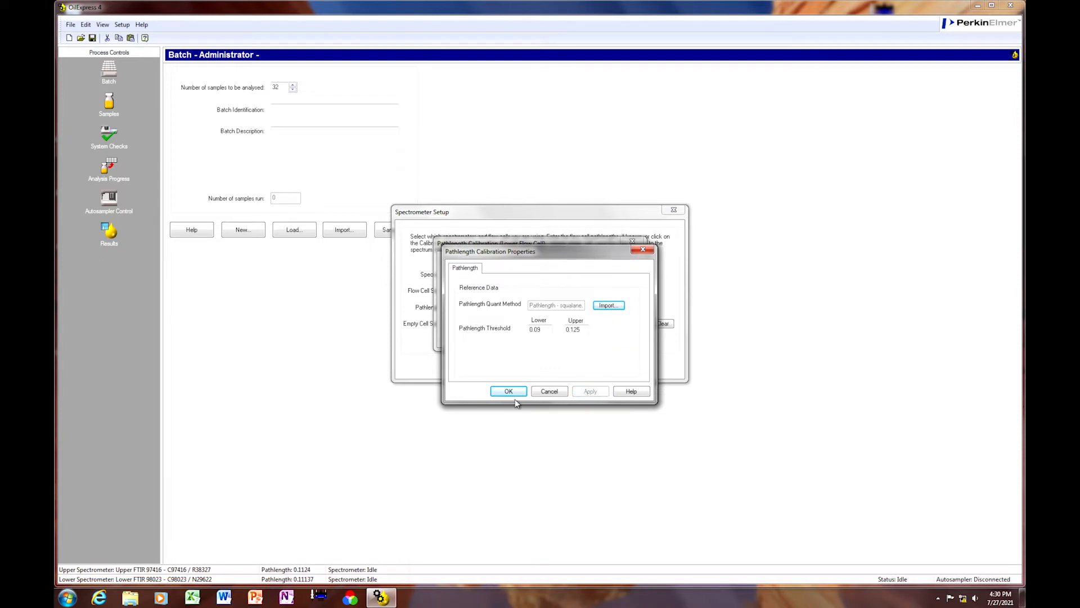
left_click(508, 390)
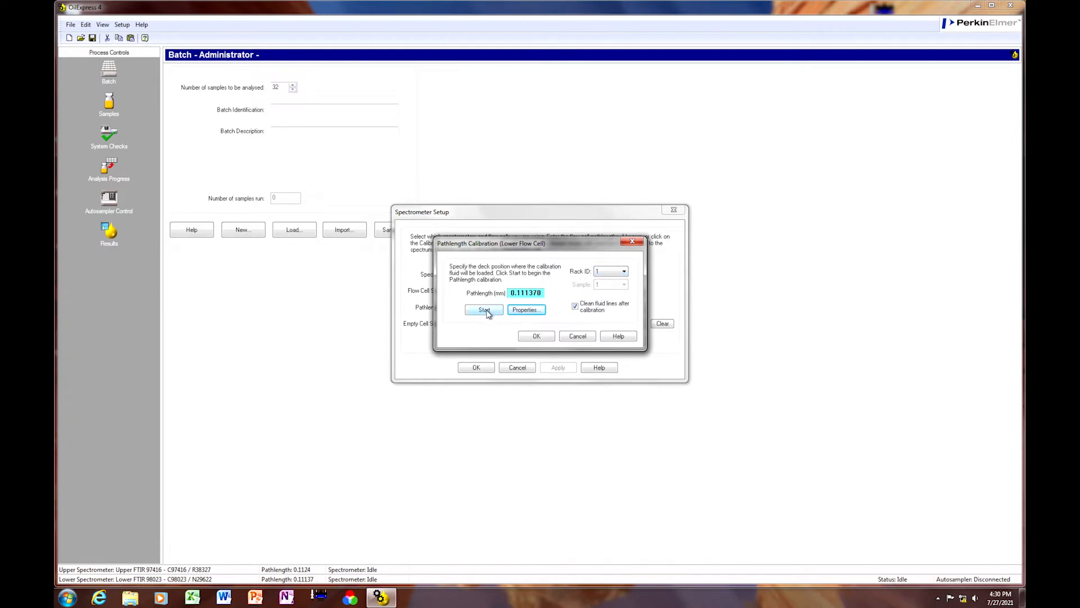
Start the lower flow cell pathlength calibration with autosampler priming unchecked.
left_click(484, 309)
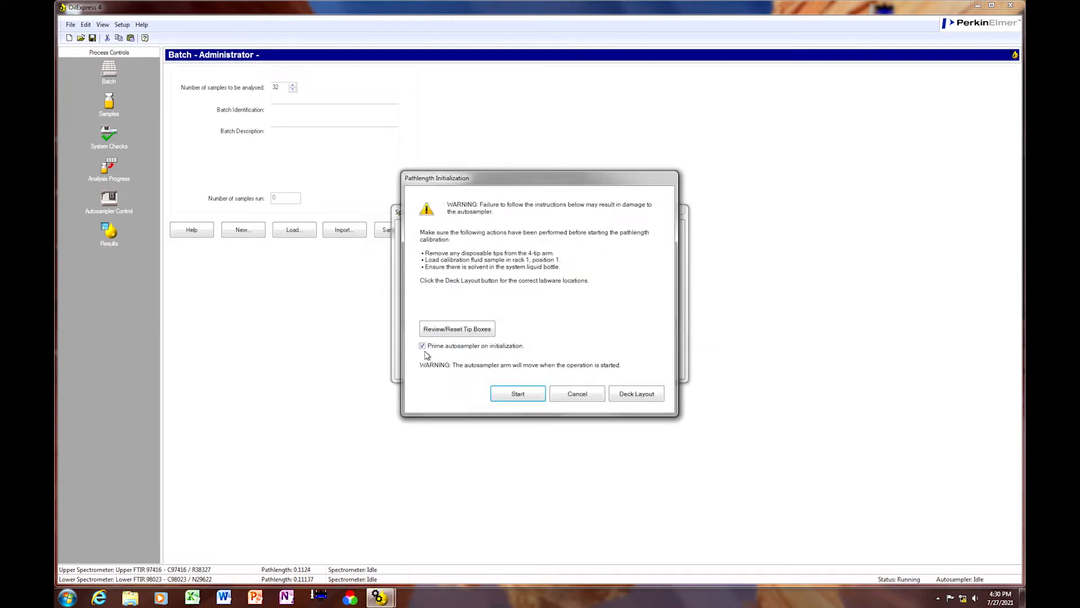
left_click(423, 345)
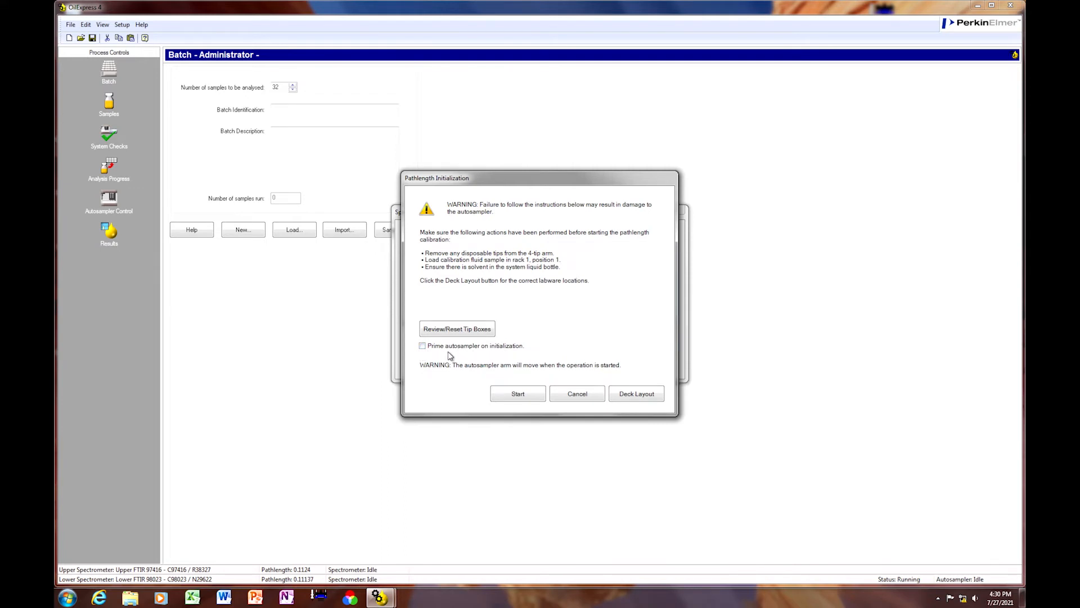
mouse_move(496, 371)
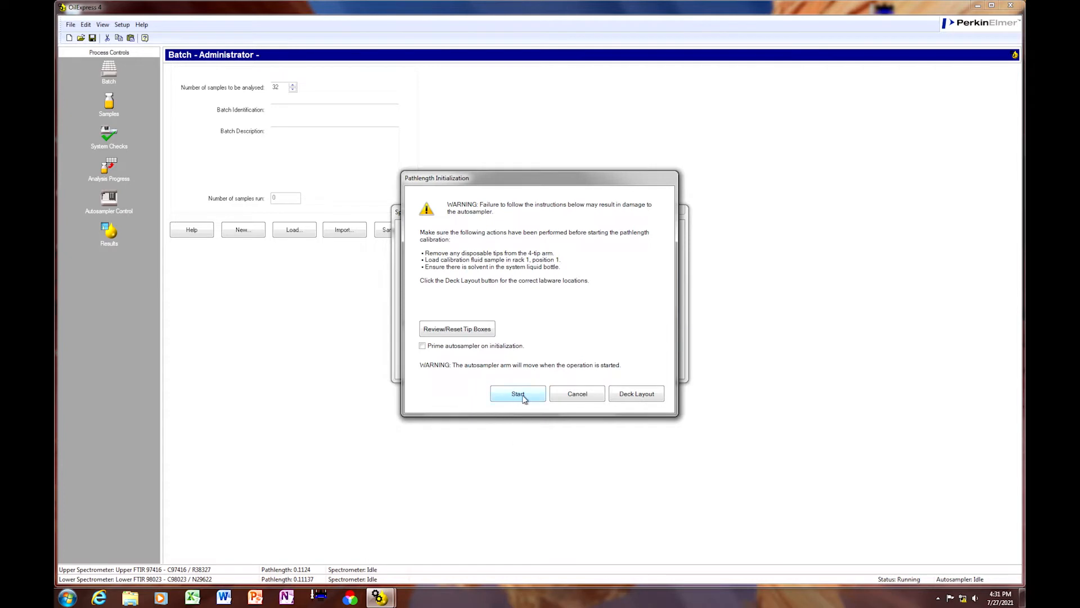
left_click(518, 393)
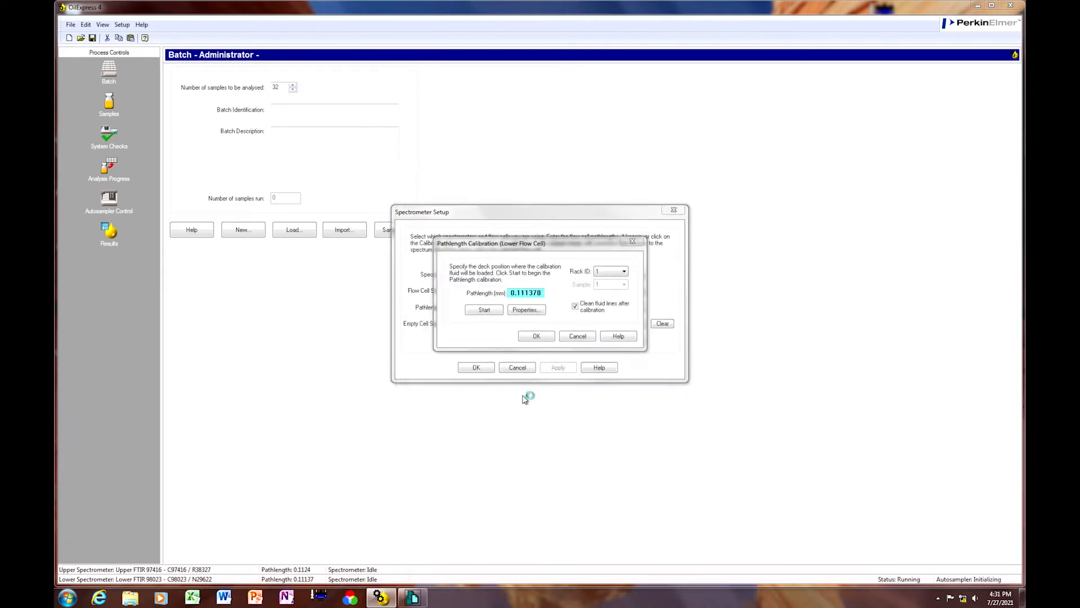
mouse_move(523, 399)
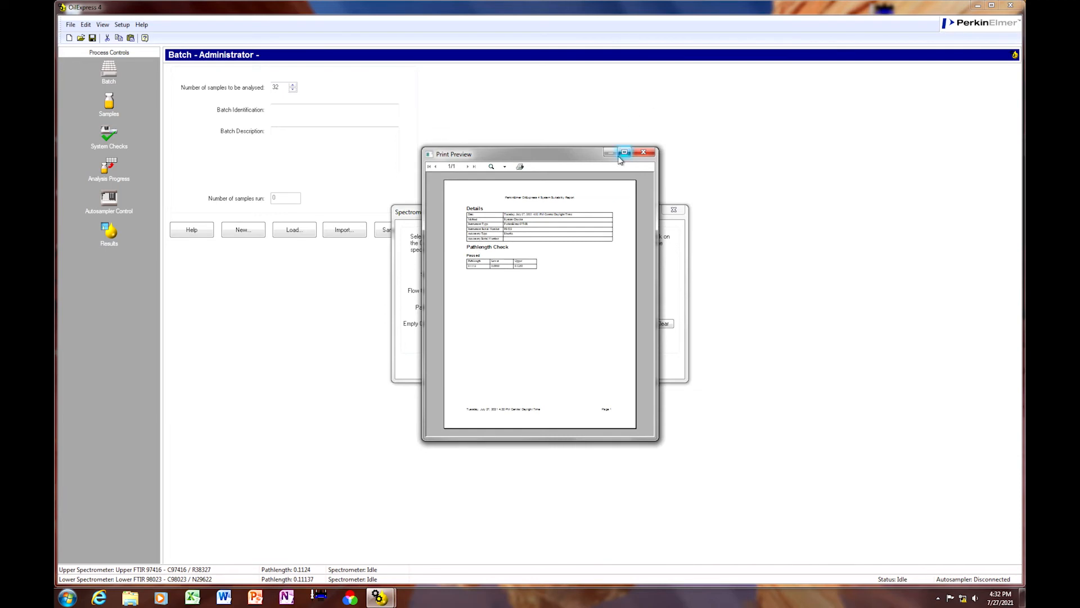
Maximize the report preview, check the Pathlength Check passed at 0.1113, then close it.
left_click(624, 153)
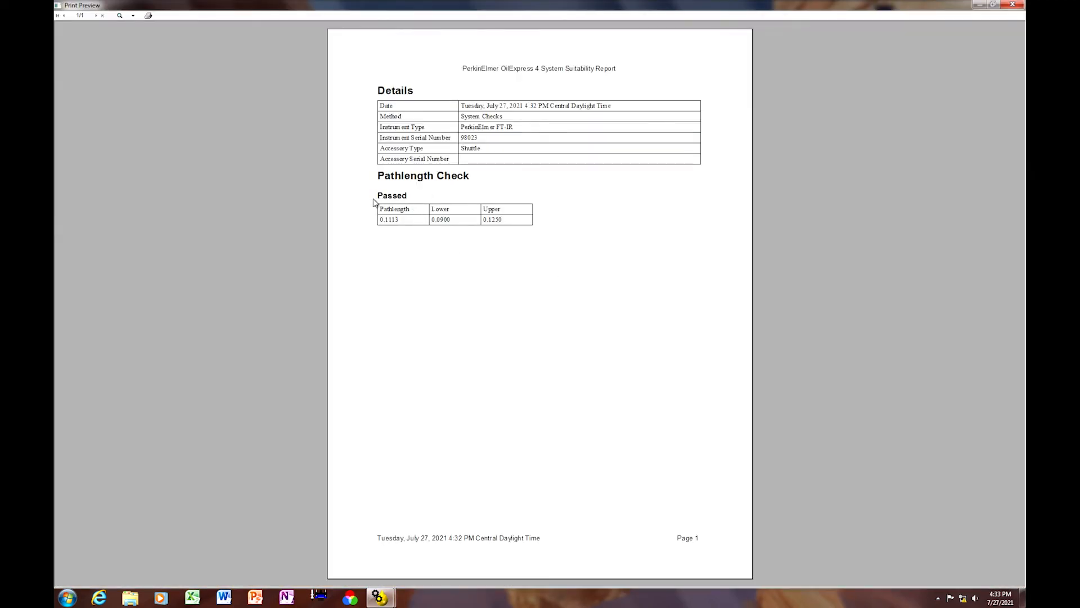
mouse_move(386, 230)
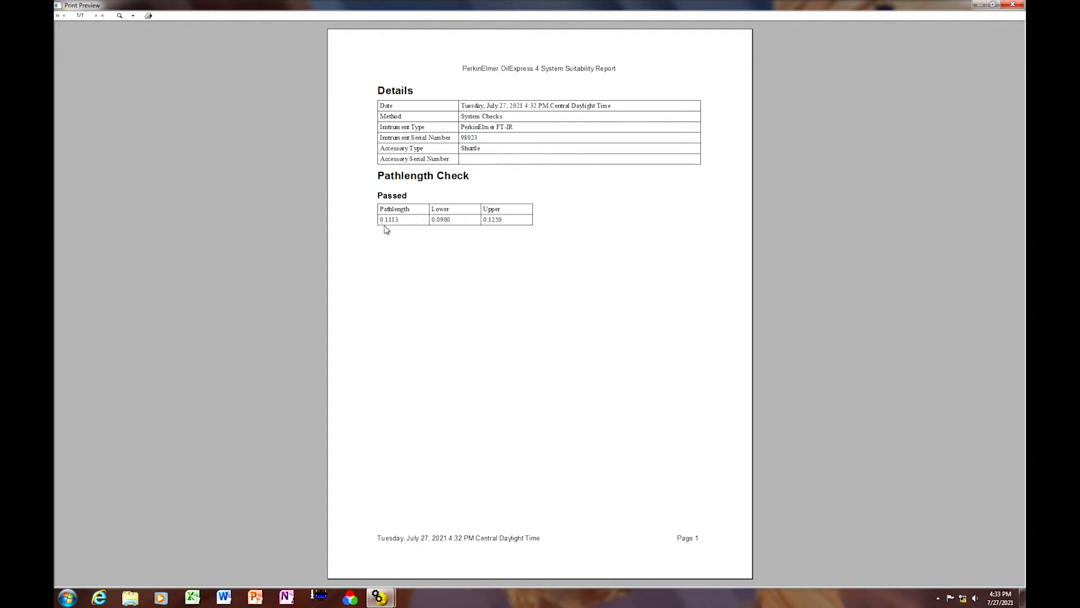
mouse_move(798, 4)
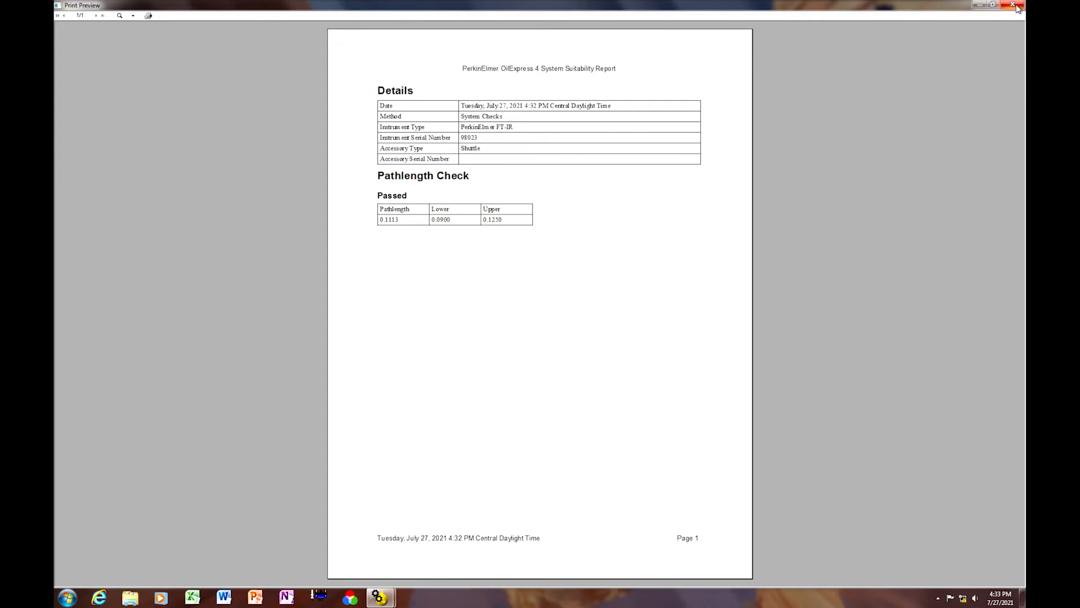
left_click(1018, 7)
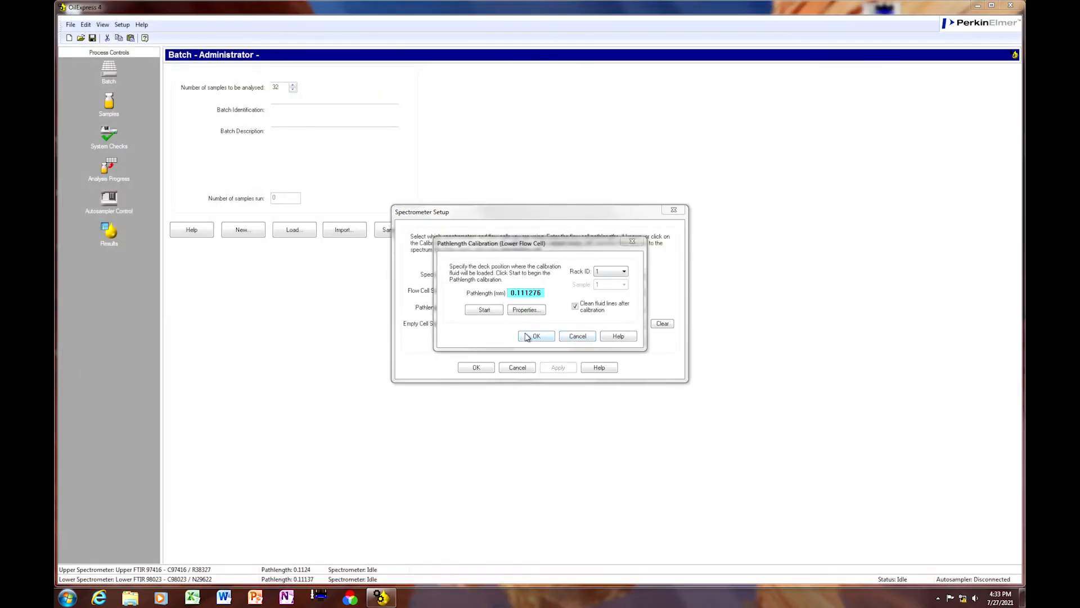
Accept the calibration so the lower flow cell pathlength becomes 0.111276.
left_click(535, 335)
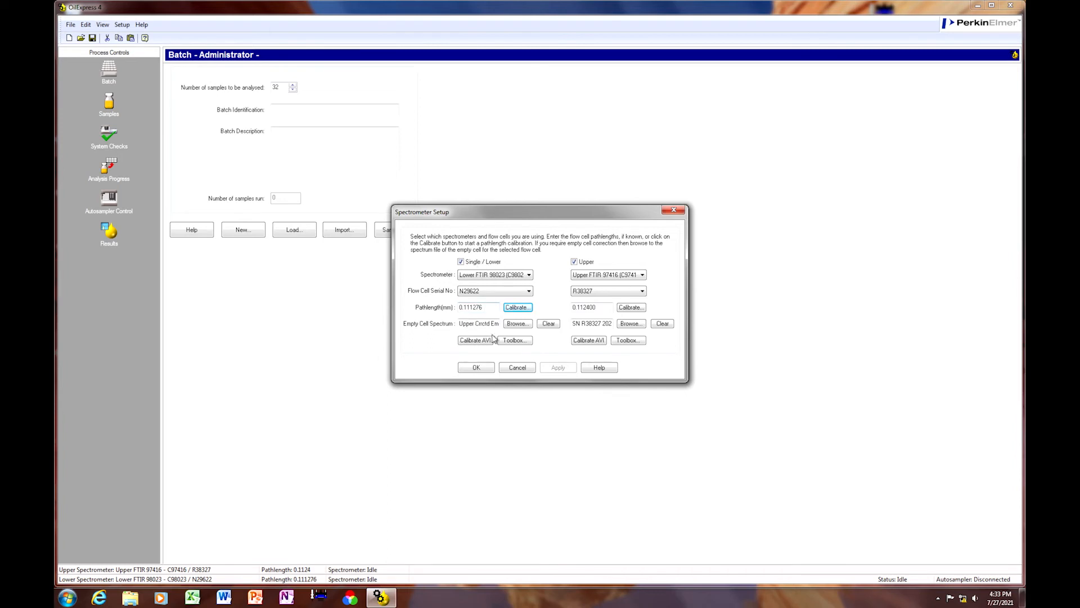
mouse_move(612, 255)
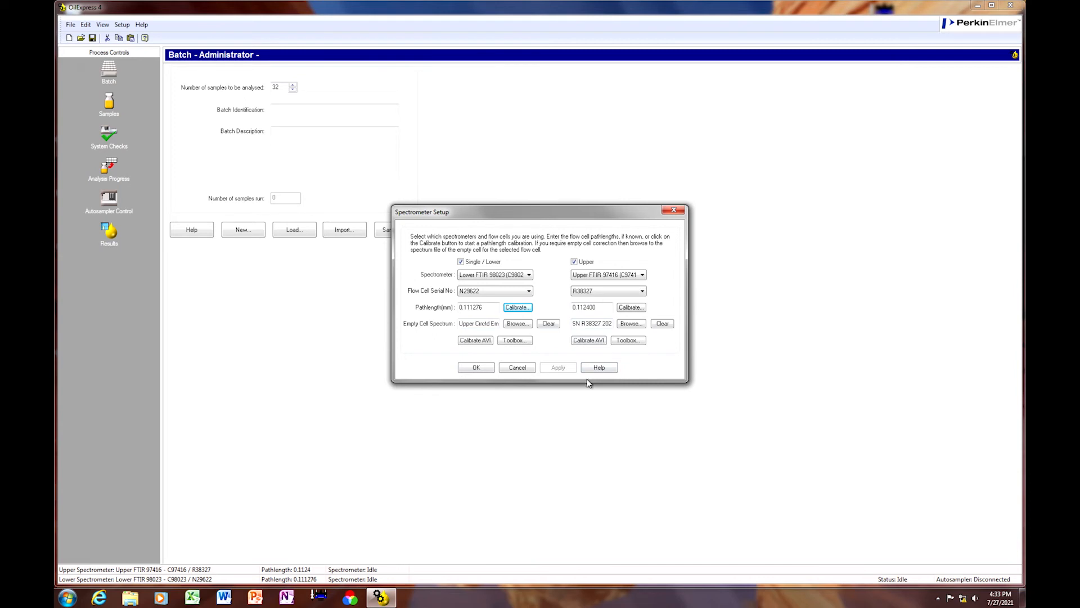
mouse_move(629, 398)
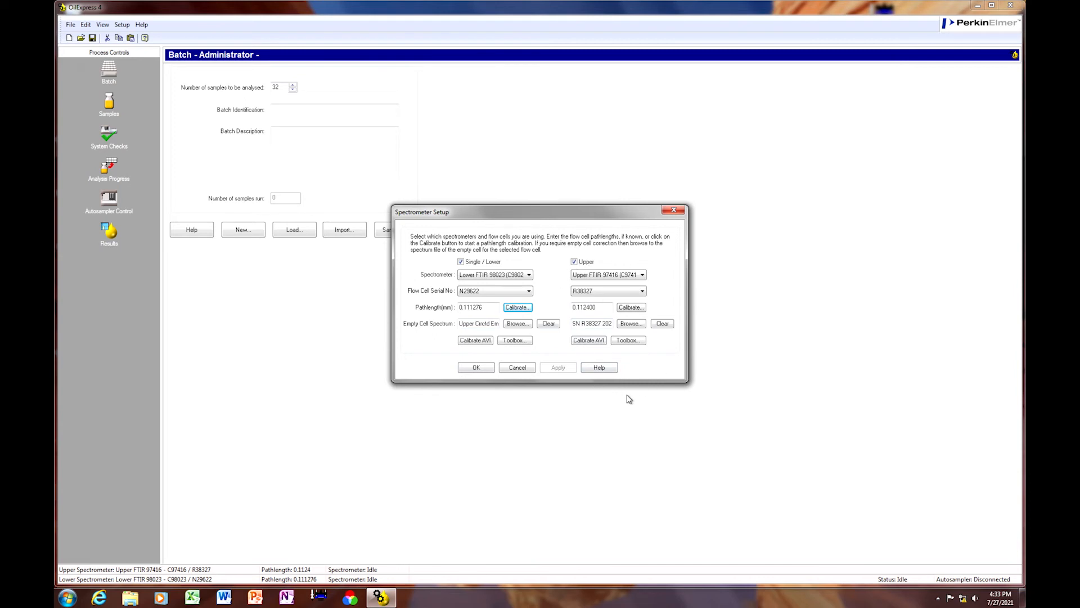